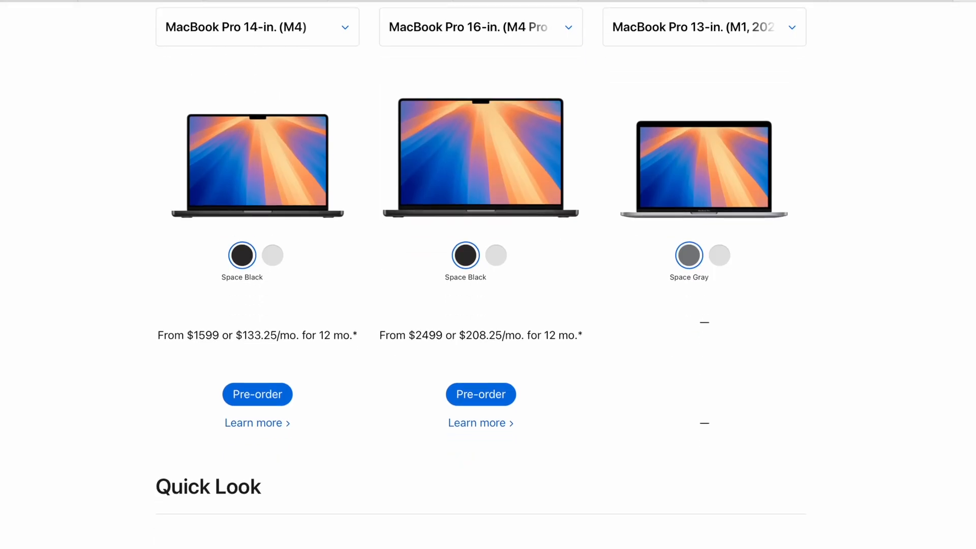
Scroll through the Quick Look and Apple Intelligence sections of the Mac compare page
scroll(down, 3)
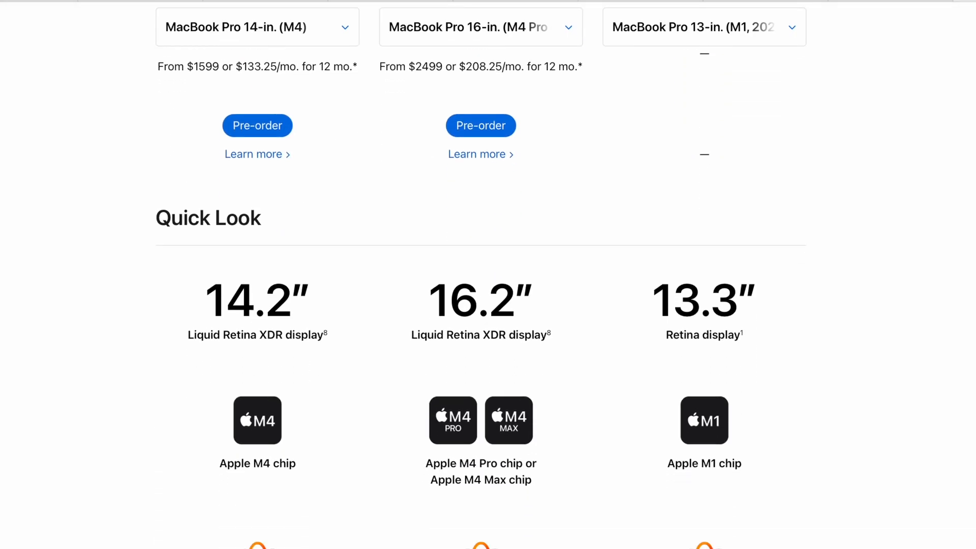
scroll(down, 3)
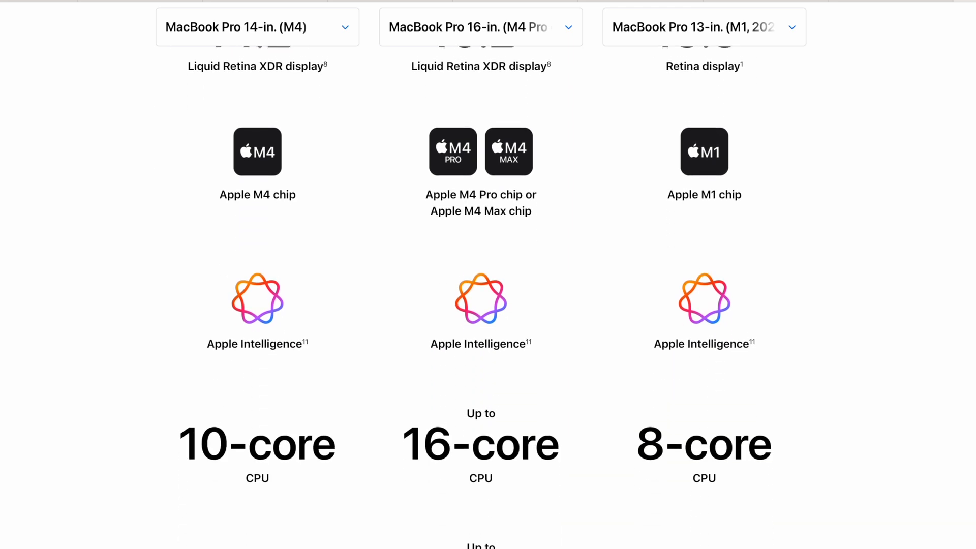
scroll(down, 3)
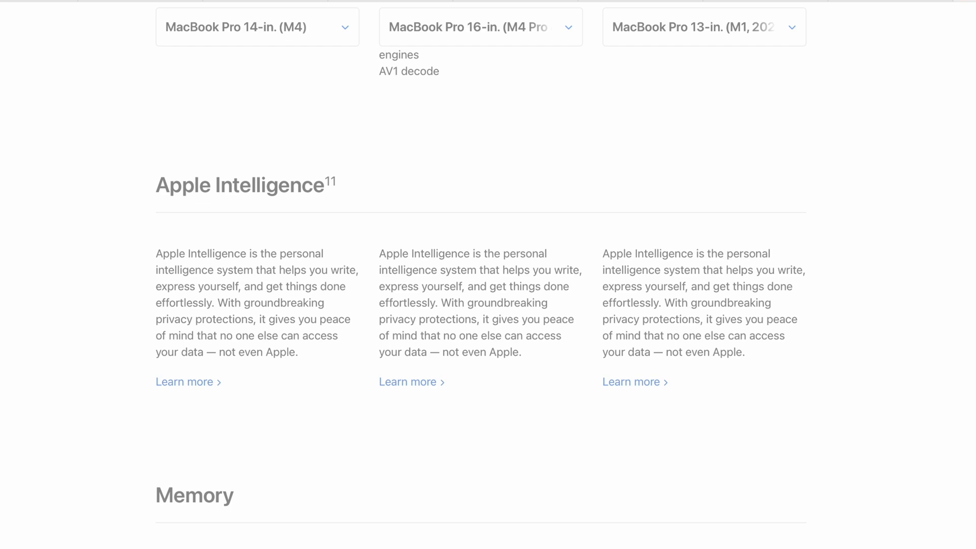
scroll(up, 3)
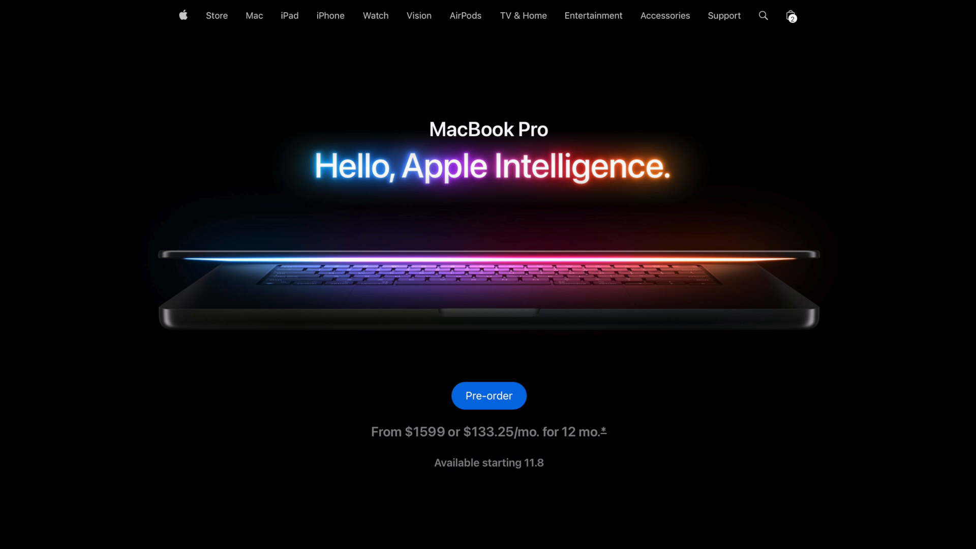
Enter the Pre-order page and filter 14-inch configurations to M4, then M4 Max, then M4
click(488, 395)
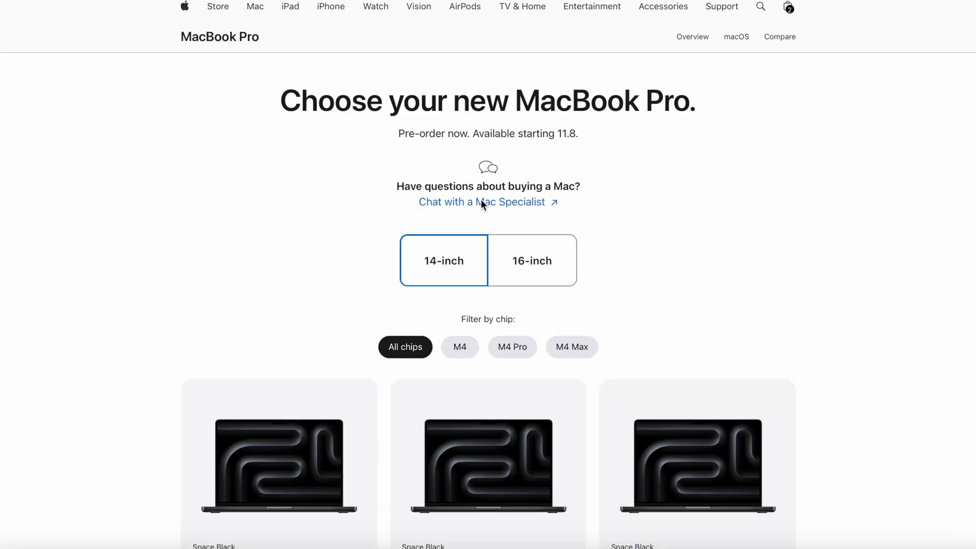
scroll(down, 3)
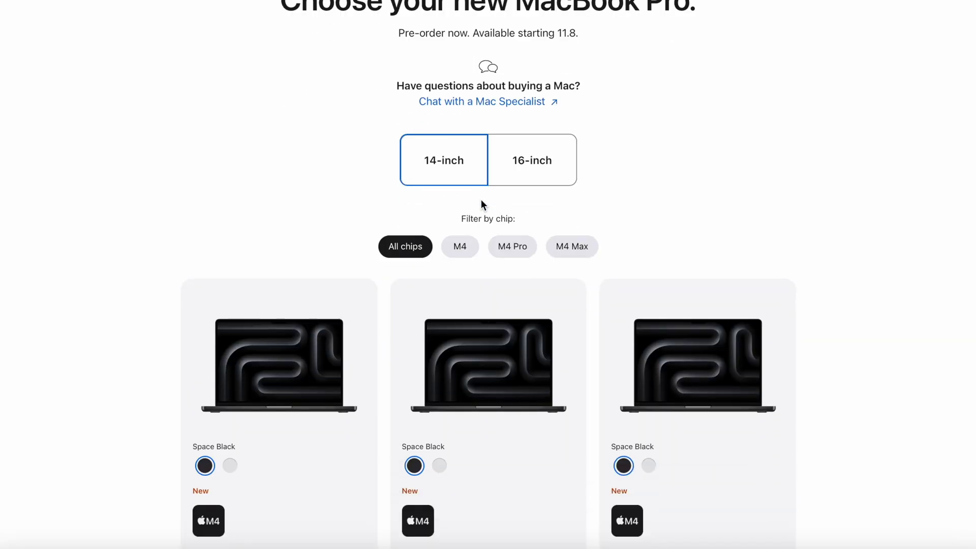
click(511, 246)
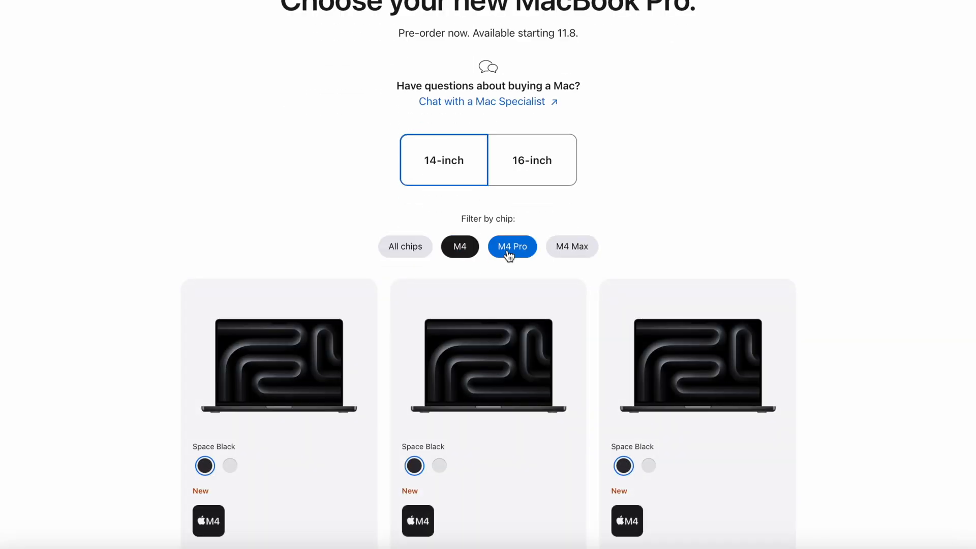
click(570, 246)
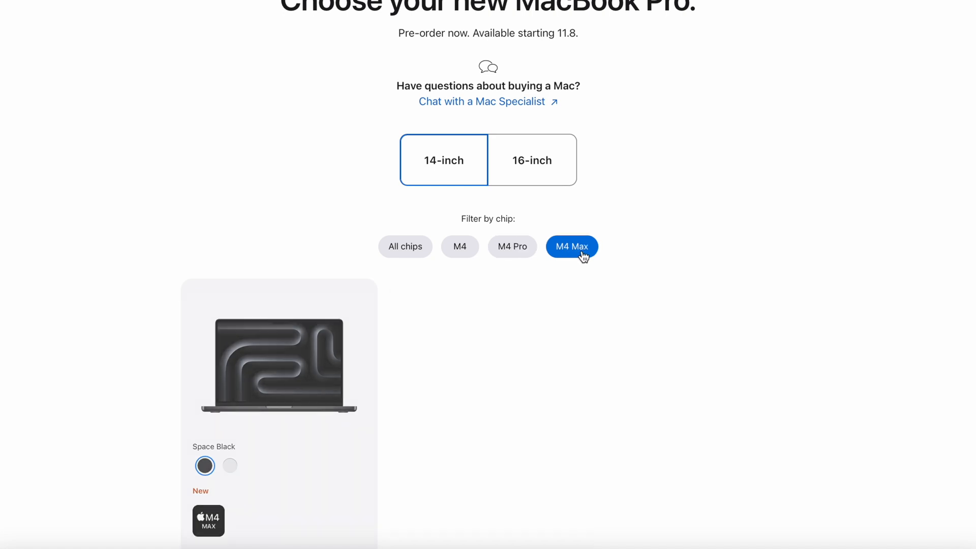
scroll(down, 3)
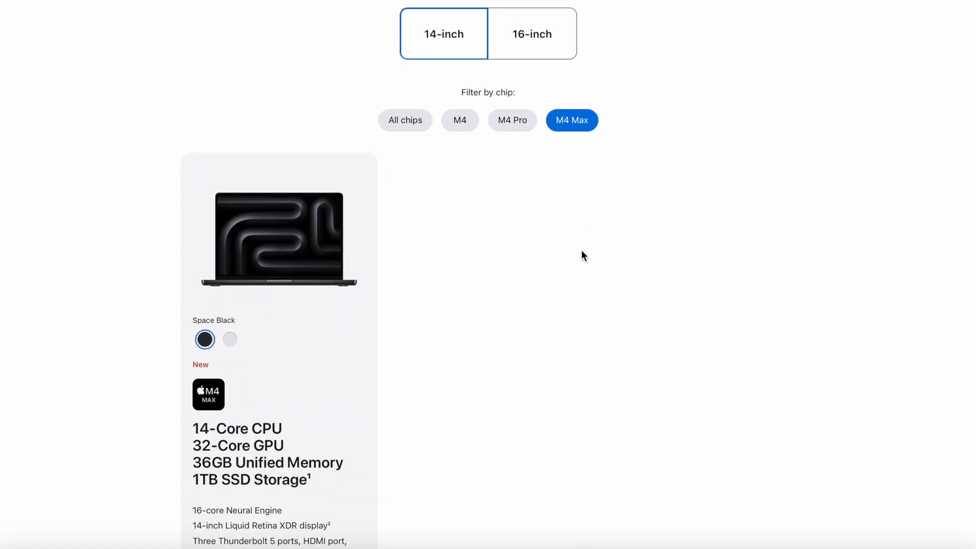
click(512, 110)
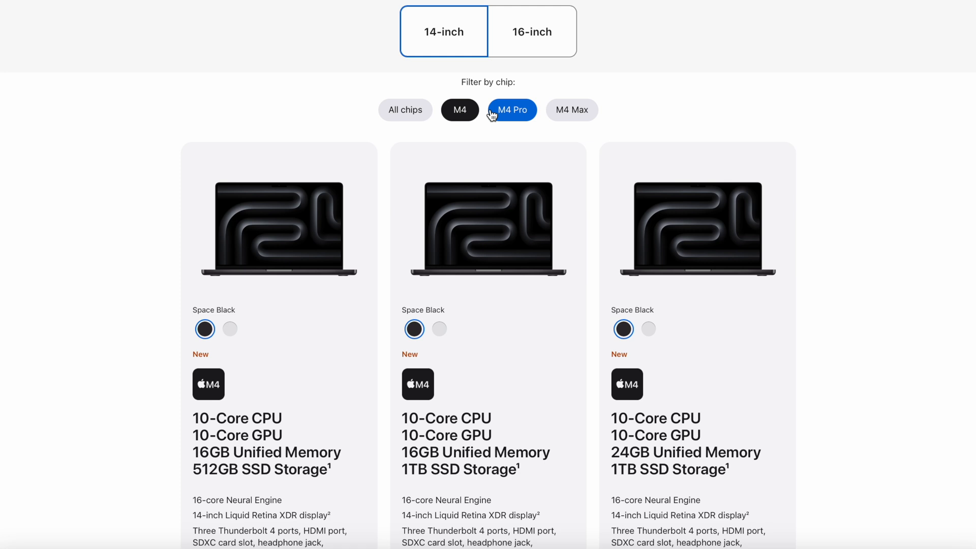